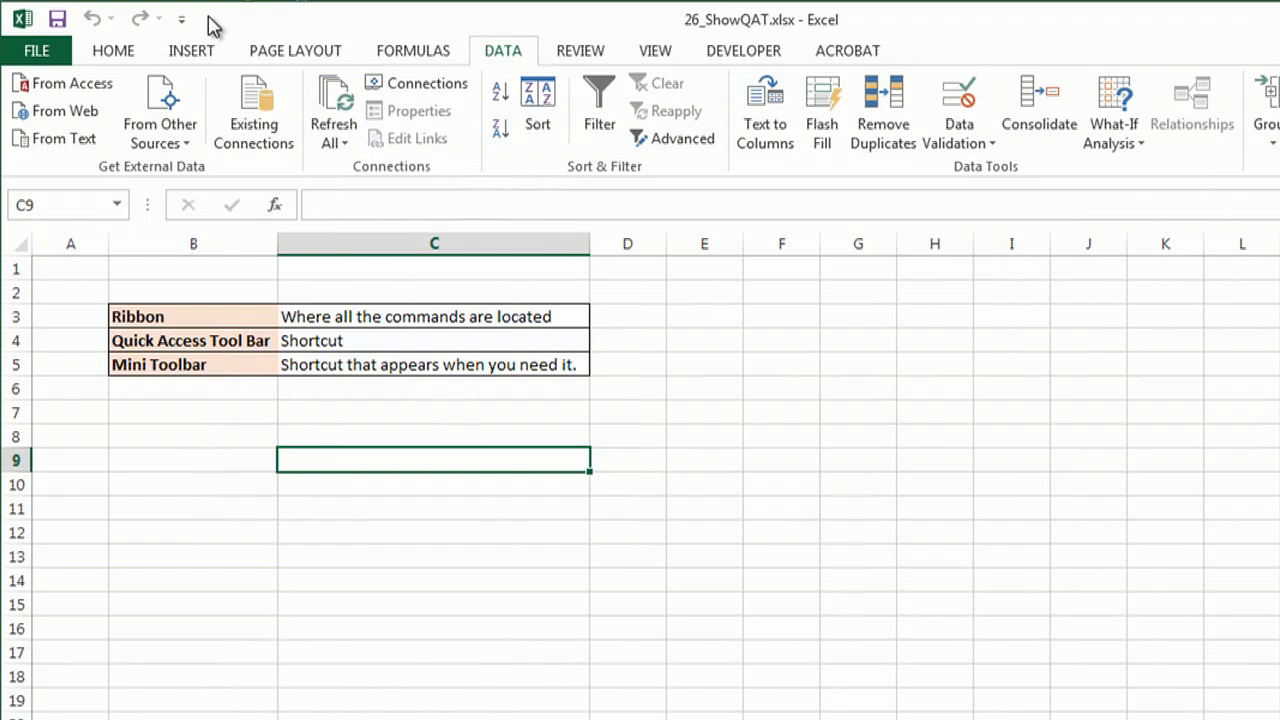
mouse_move(104, 44)
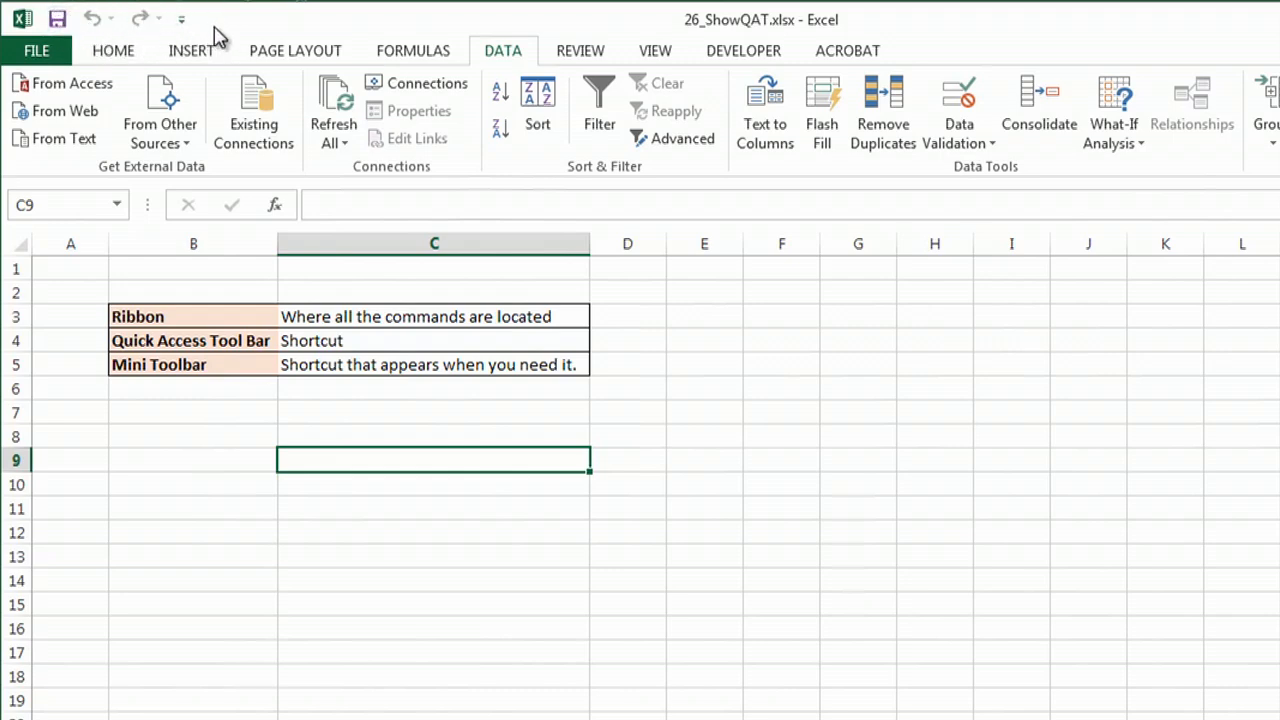
mouse_move(204, 38)
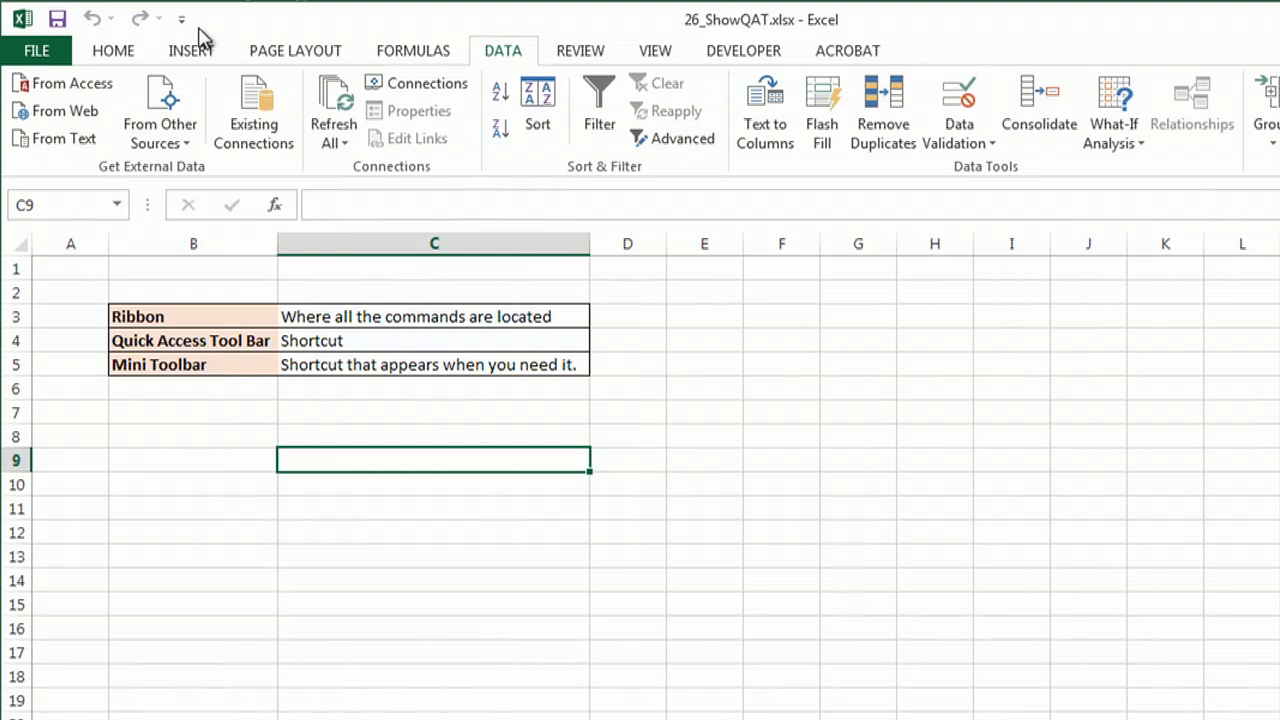
mouse_move(224, 24)
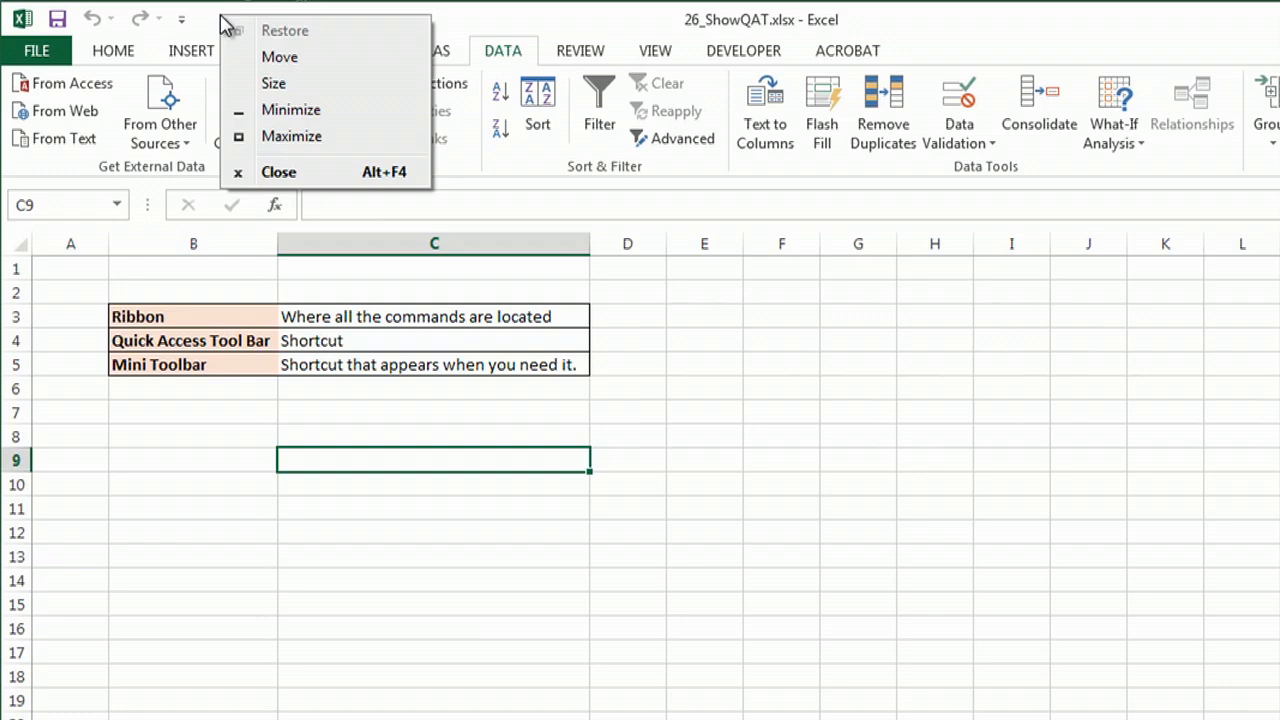
Step: Move the Quick Access Toolbar to show below the ribbon
click(180, 20)
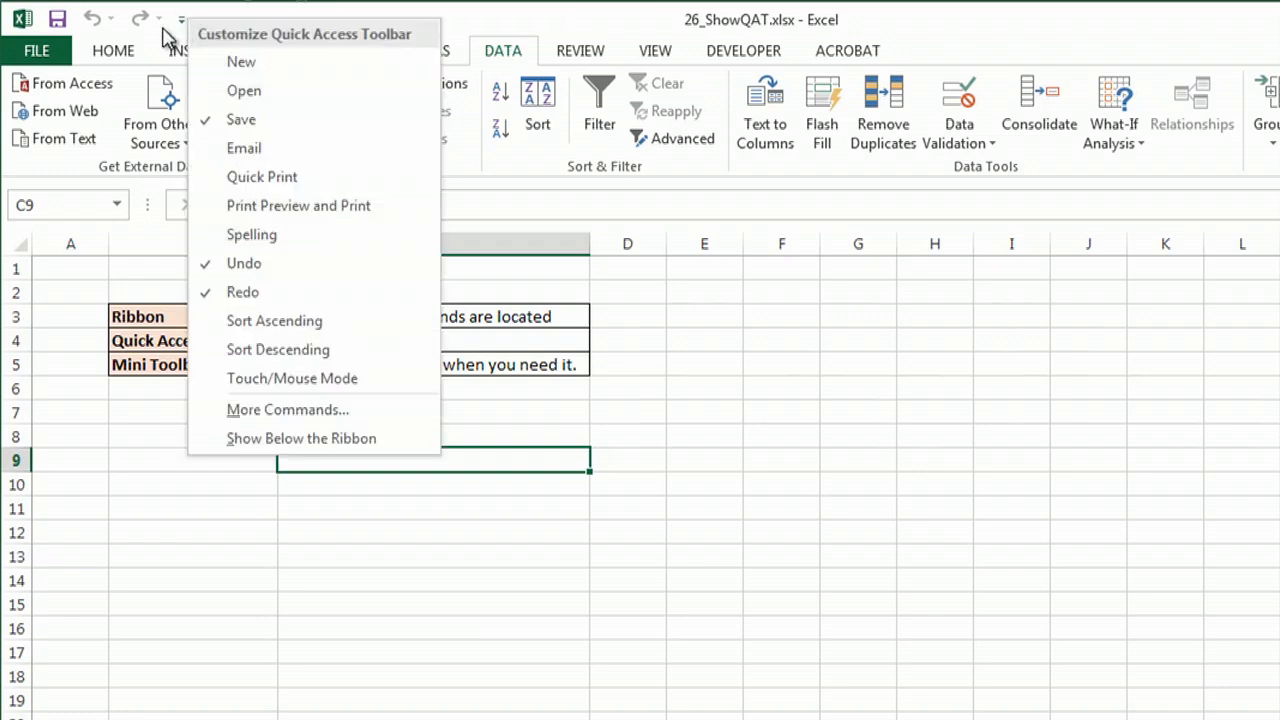
mouse_move(192, 144)
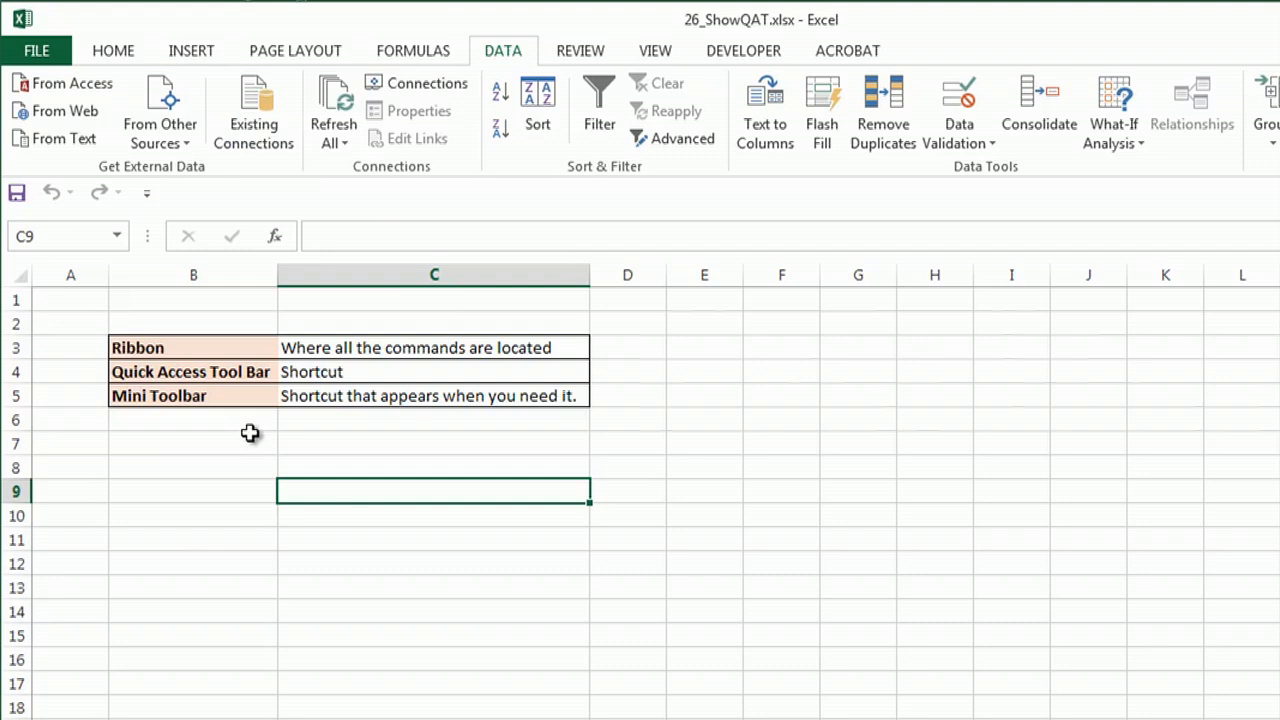
mouse_move(192, 204)
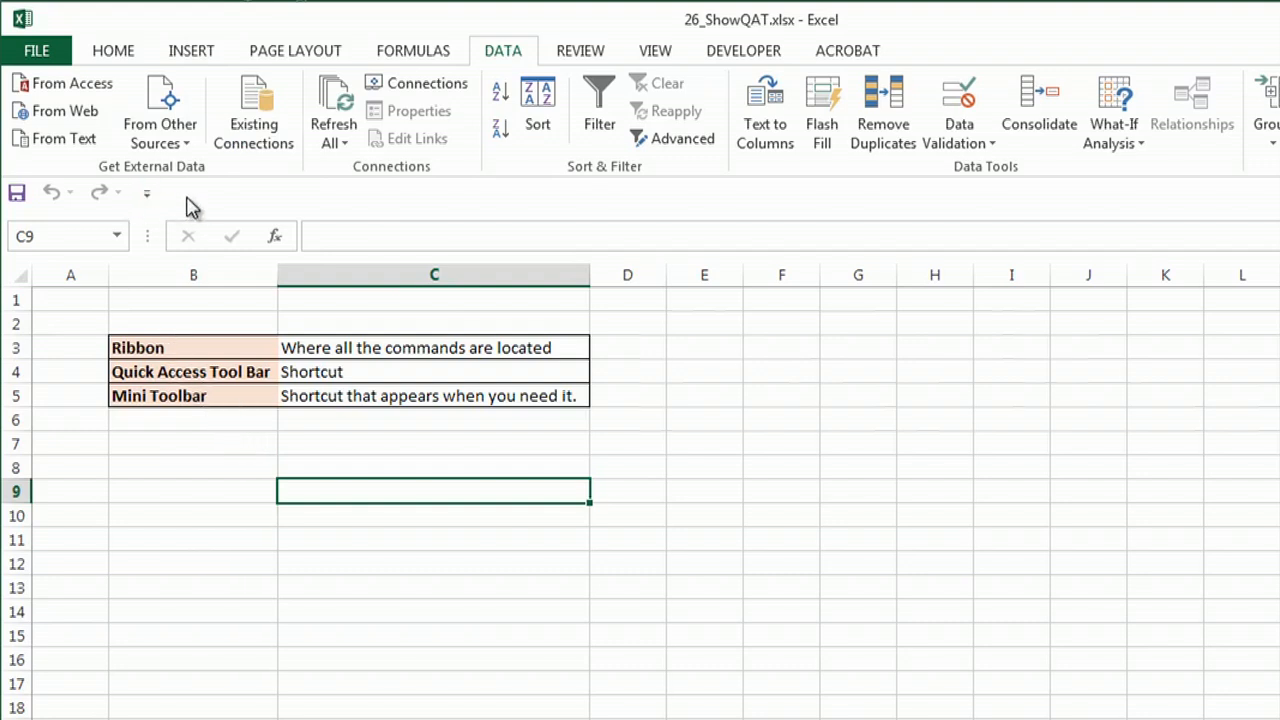
mouse_move(208, 192)
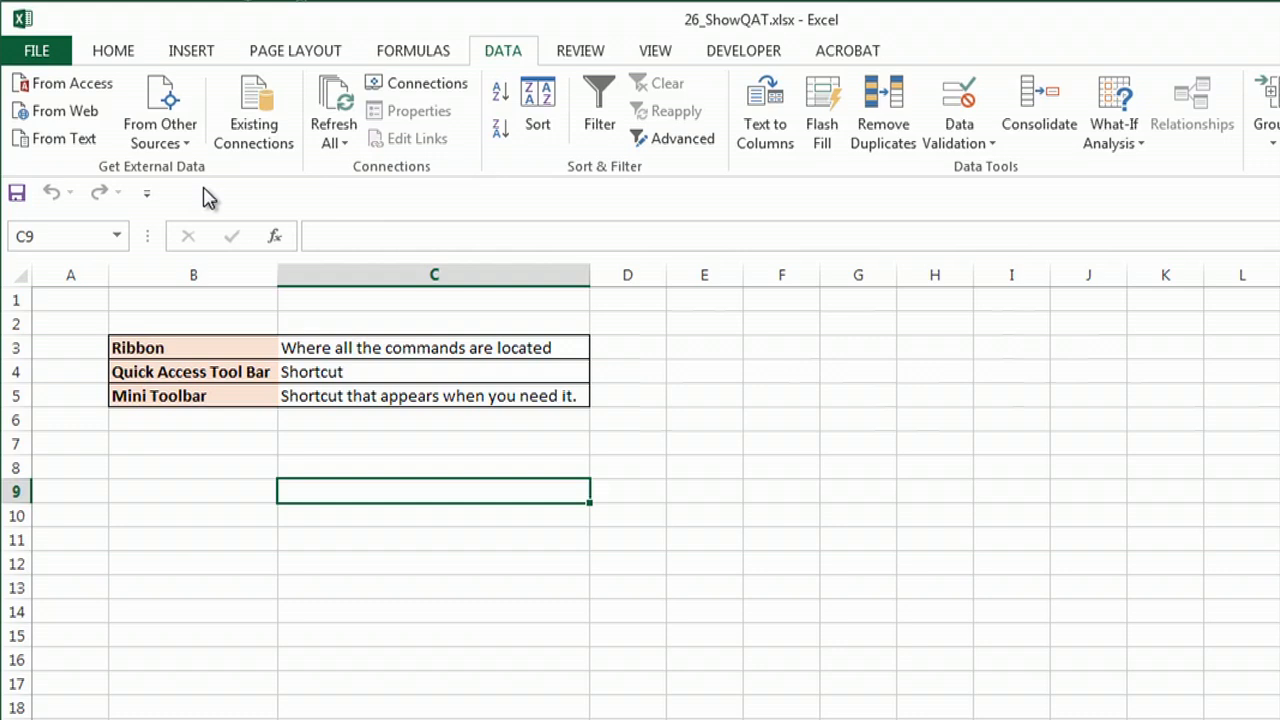
mouse_move(292, 52)
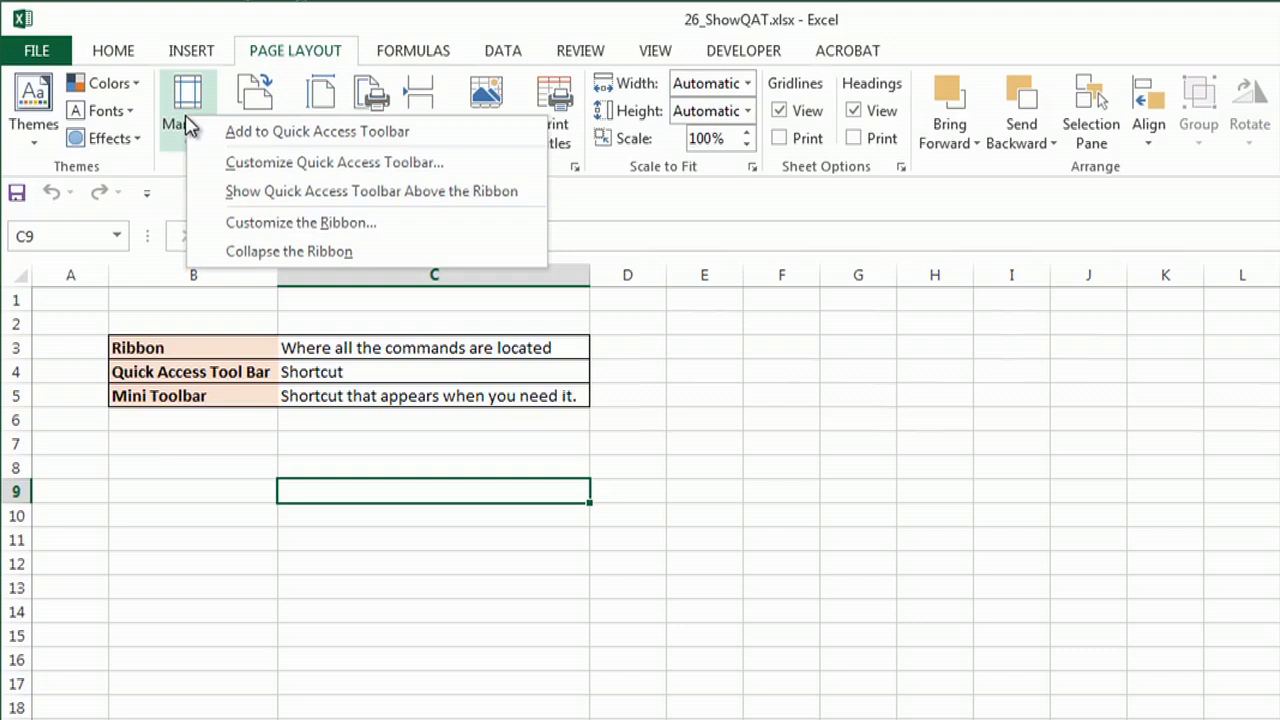
Step: Add the Page Layout Margins command to the Quick Access Toolbar
click(156, 192)
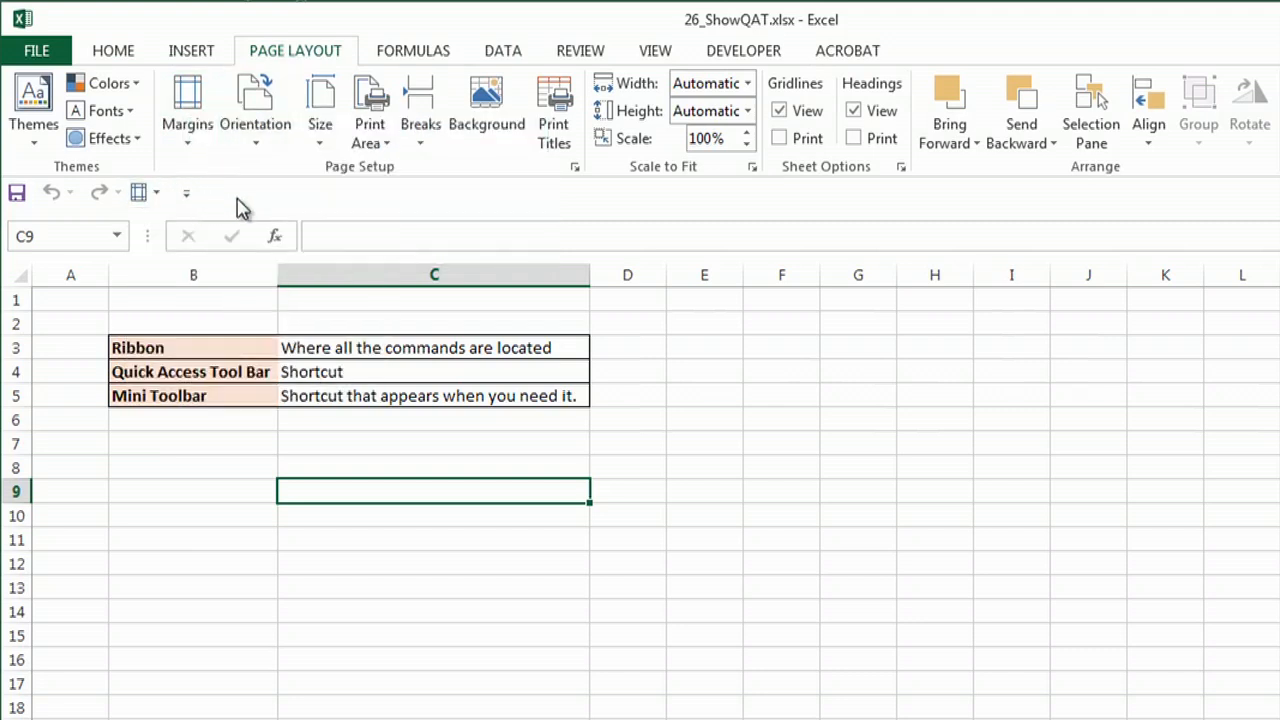
mouse_move(300, 210)
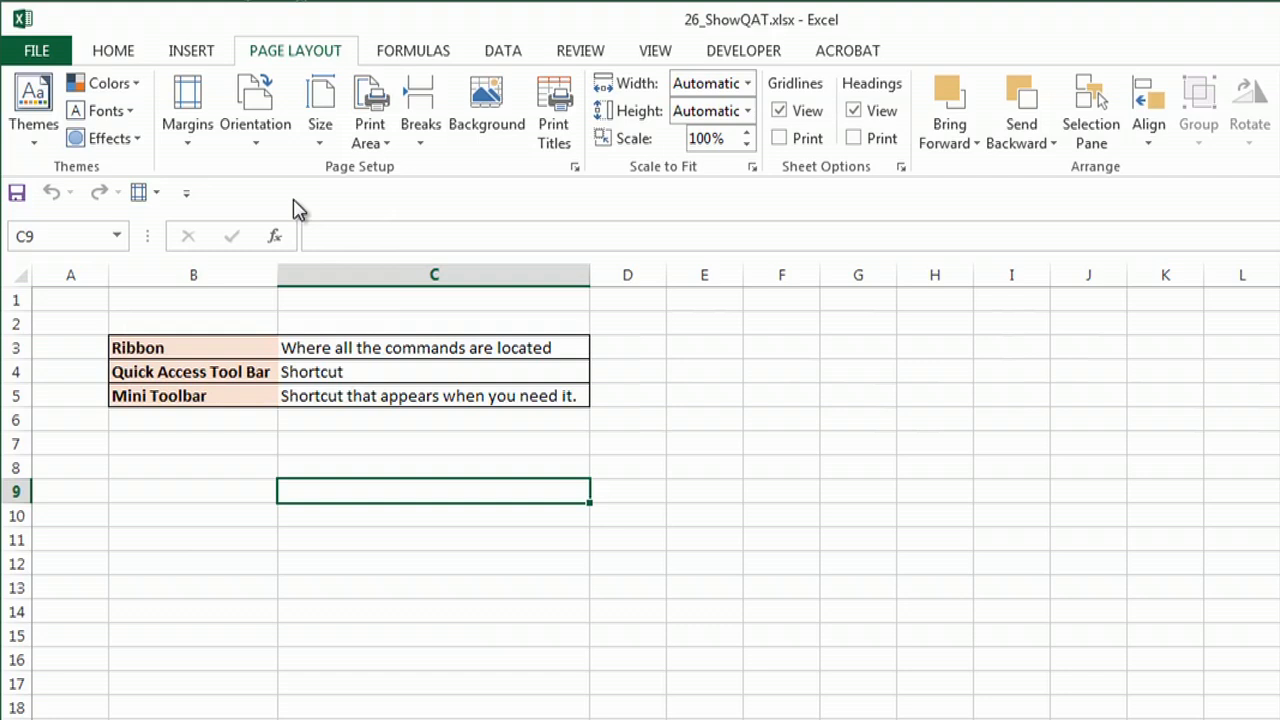